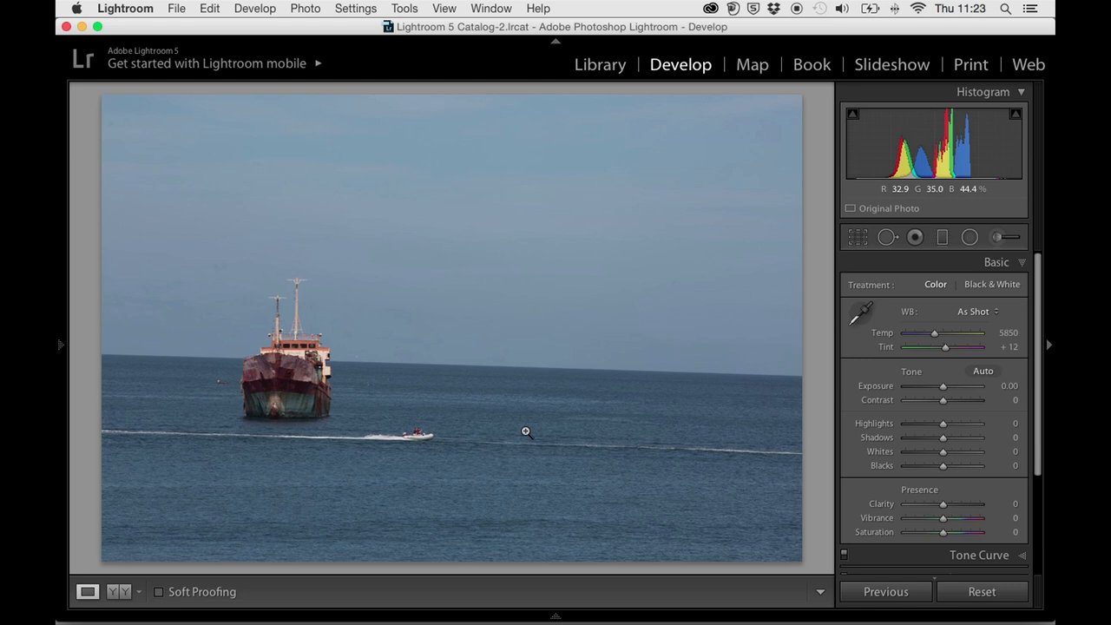
# Collapse every Develop adjustment panel so only the section headings remain
pyautogui.click(997, 260)
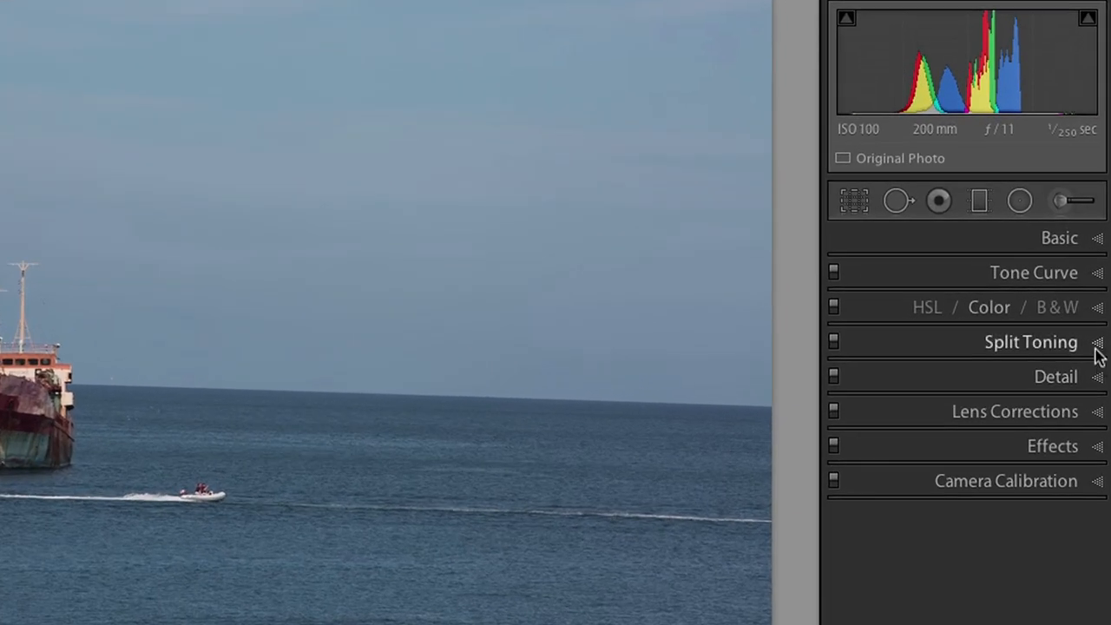
pyautogui.moveTo(899, 261)
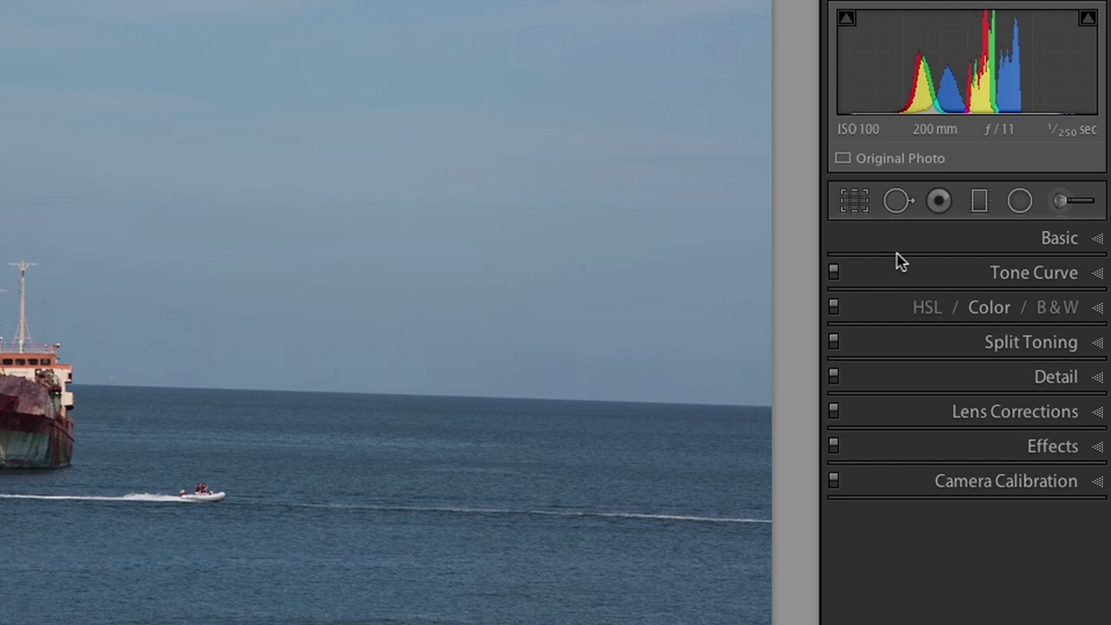